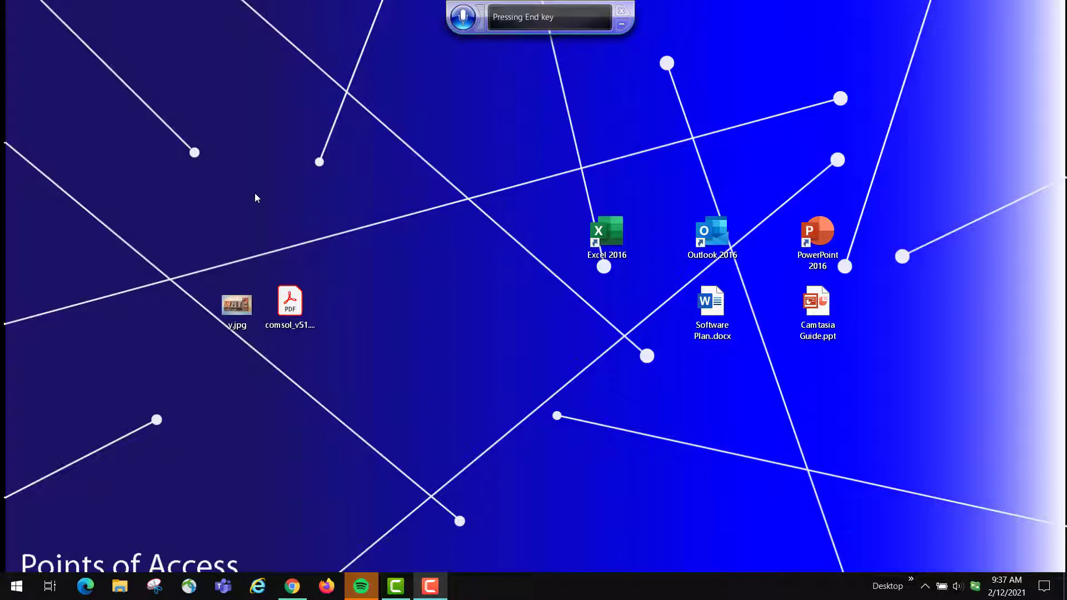
# Step: Move the Speech Recognition bar to the top centre of the desktop by voice
pyautogui.press('Home')
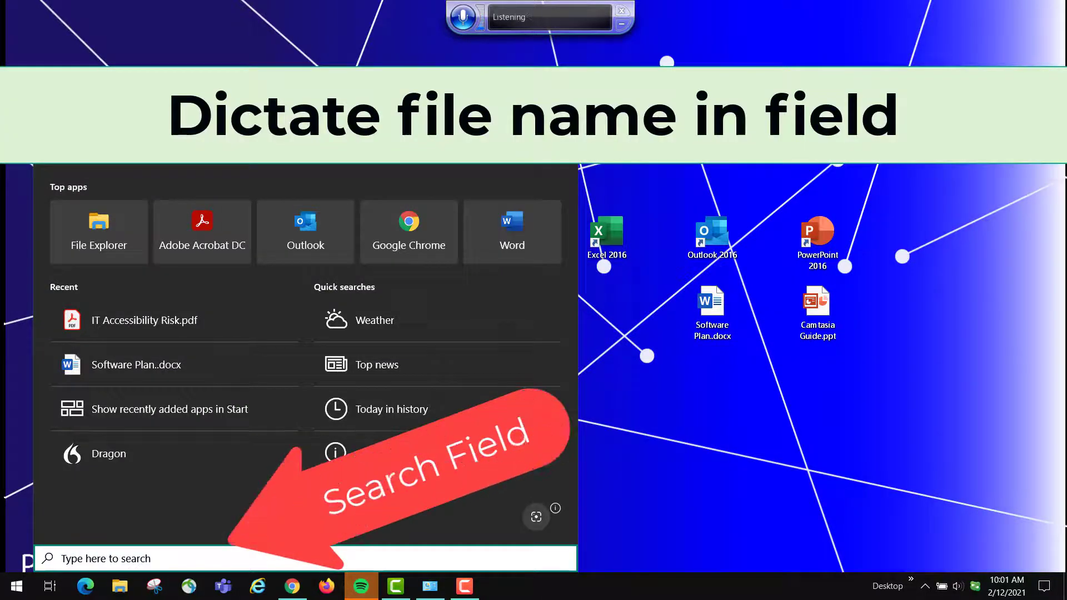
# Step: Search Start for 'IT accessibility risk' and open the matching PDF
pyautogui.write('IT accessibility risk')
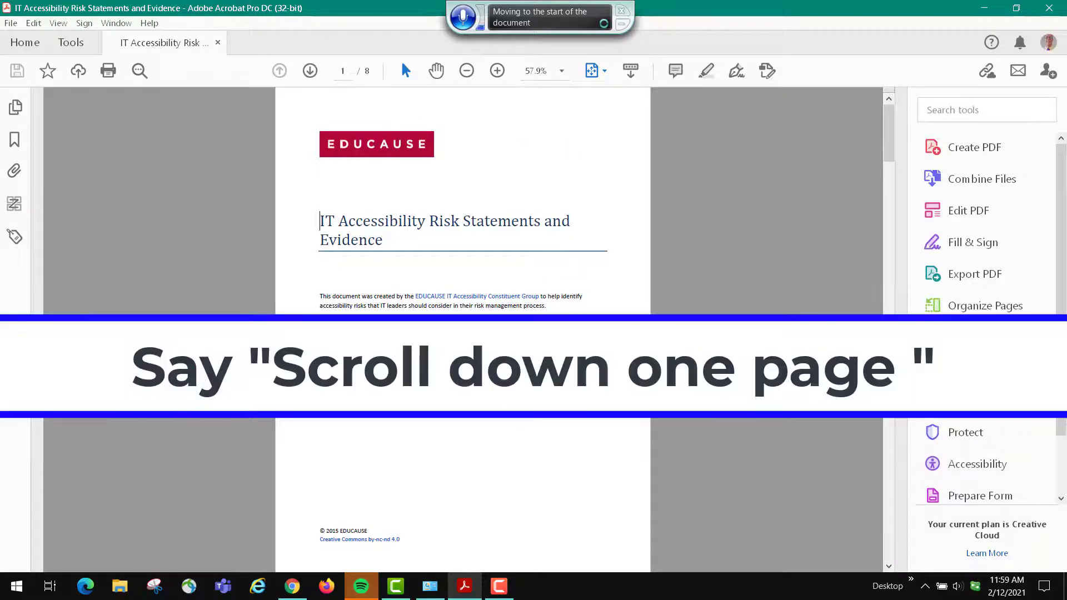
# Step: Scroll down one page to the Table of Contents on page 2
pyautogui.scroll(-3)
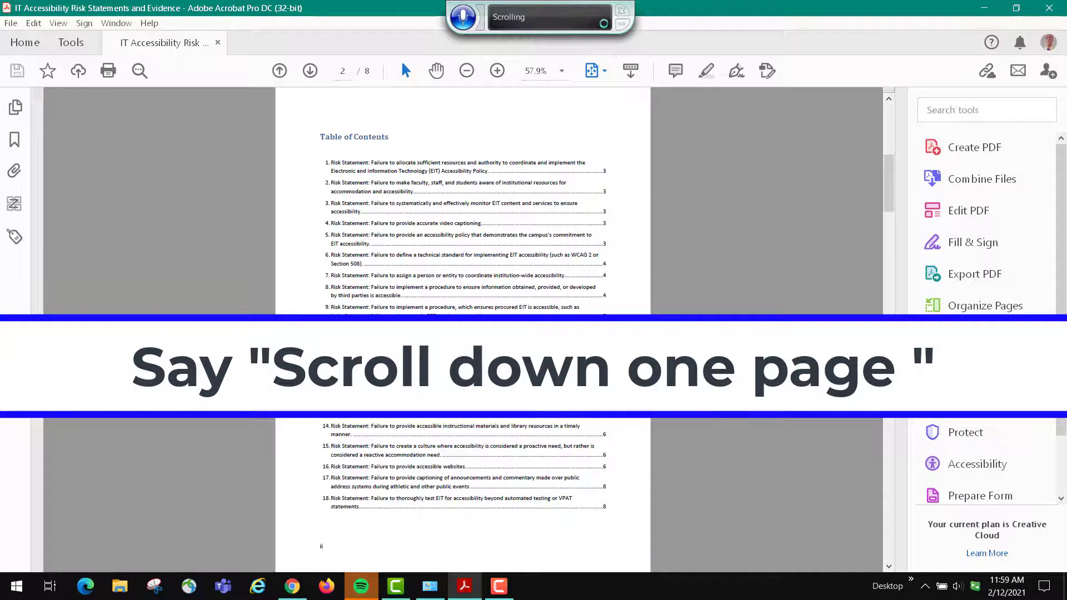